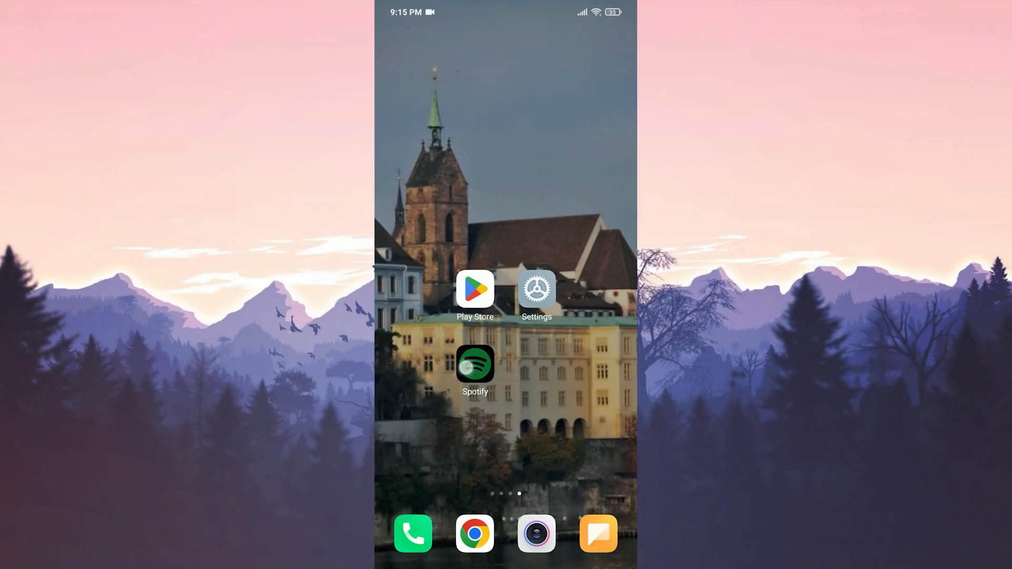
- Log out of Spotify from Settings and privacy, then return to the home screen
{"action": "left_click", "coordinate": [474, 366]}
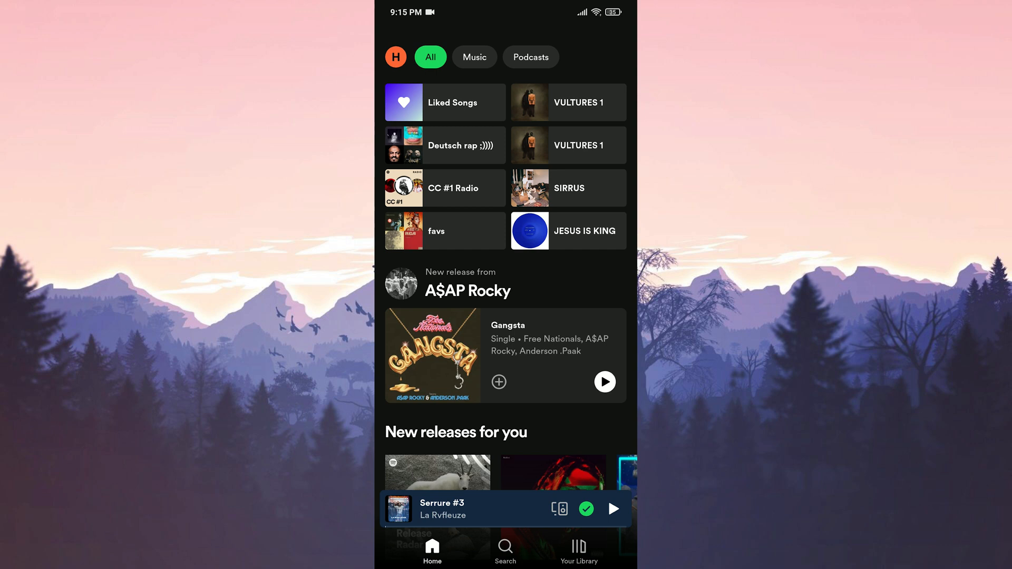
{"action": "left_click", "coordinate": [394, 57]}
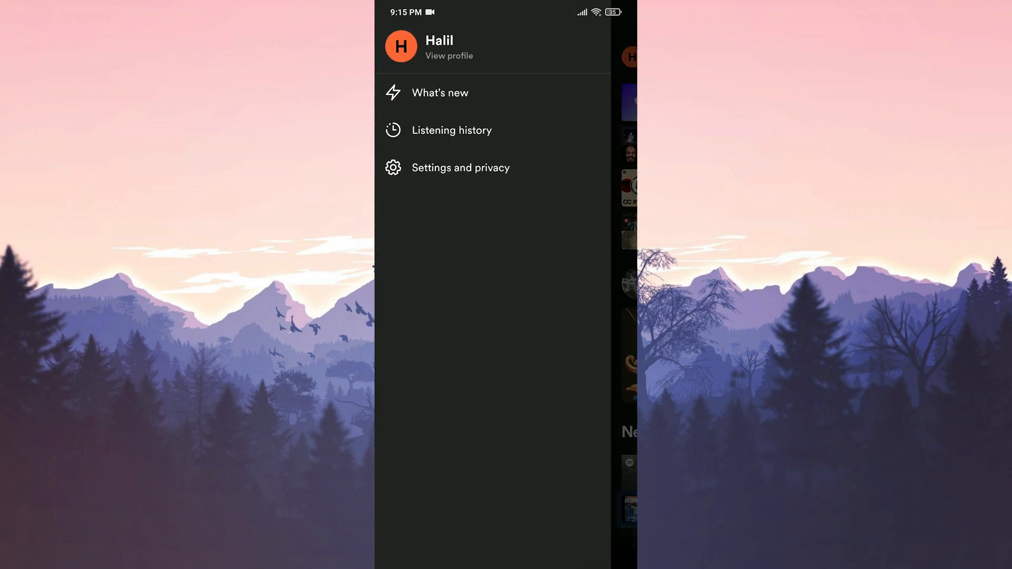
{"action": "left_click", "coordinate": [460, 167]}
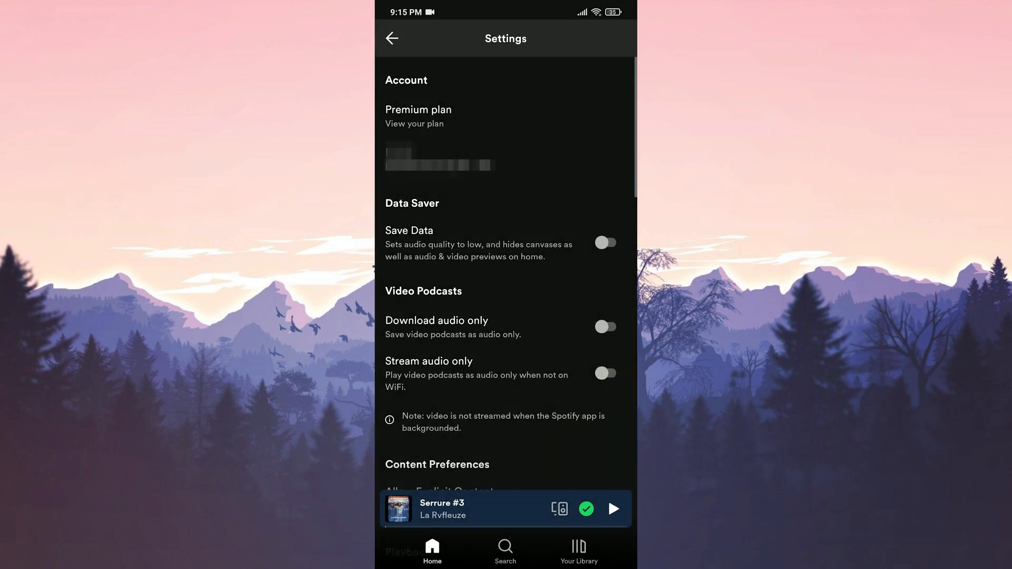
{"action": "scroll", "scroll_direction": "down", "scroll_amount": 3}
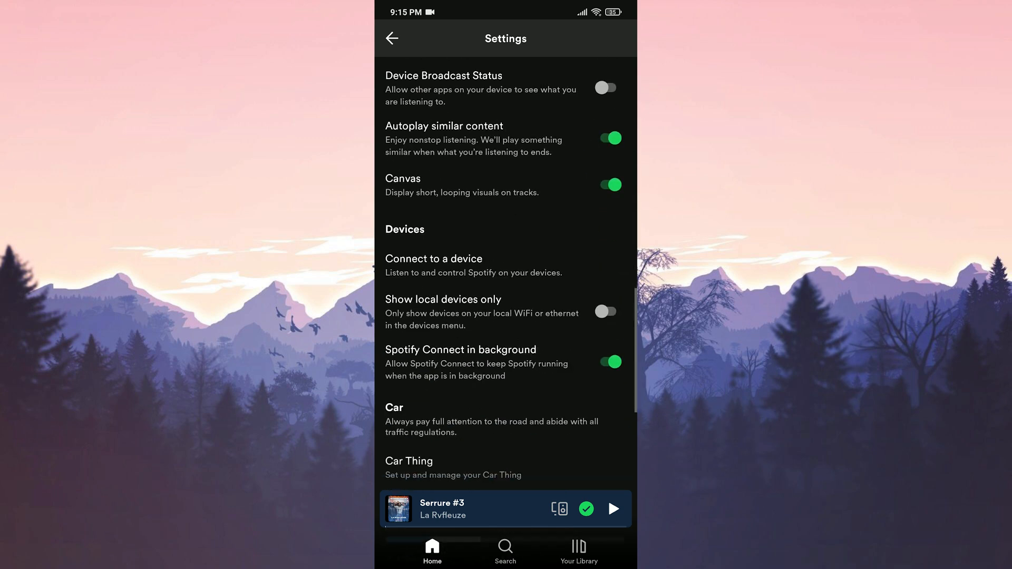
{"action": "scroll", "scroll_direction": "down", "scroll_amount": 3}
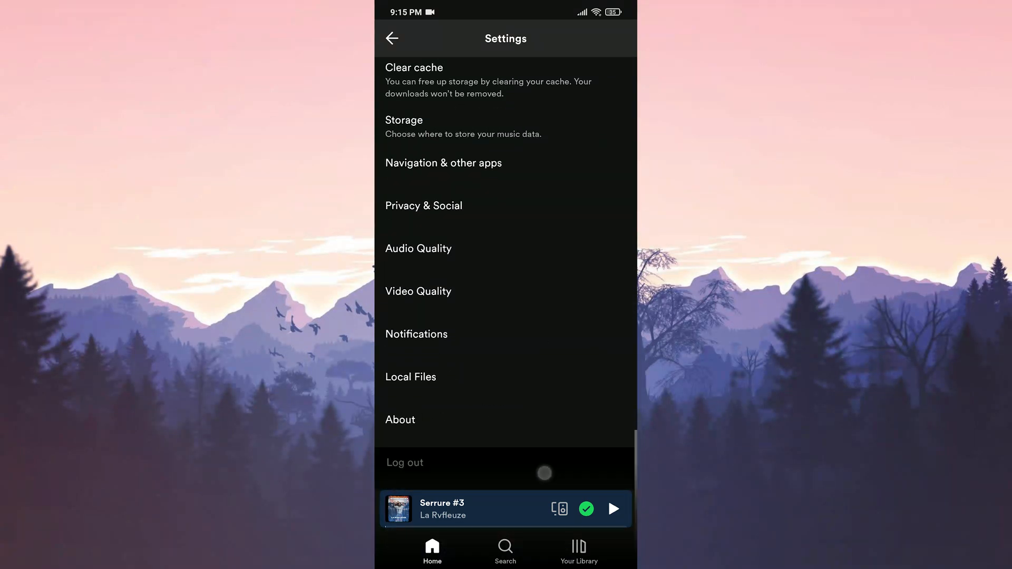
{"action": "key", "text": "Home"}
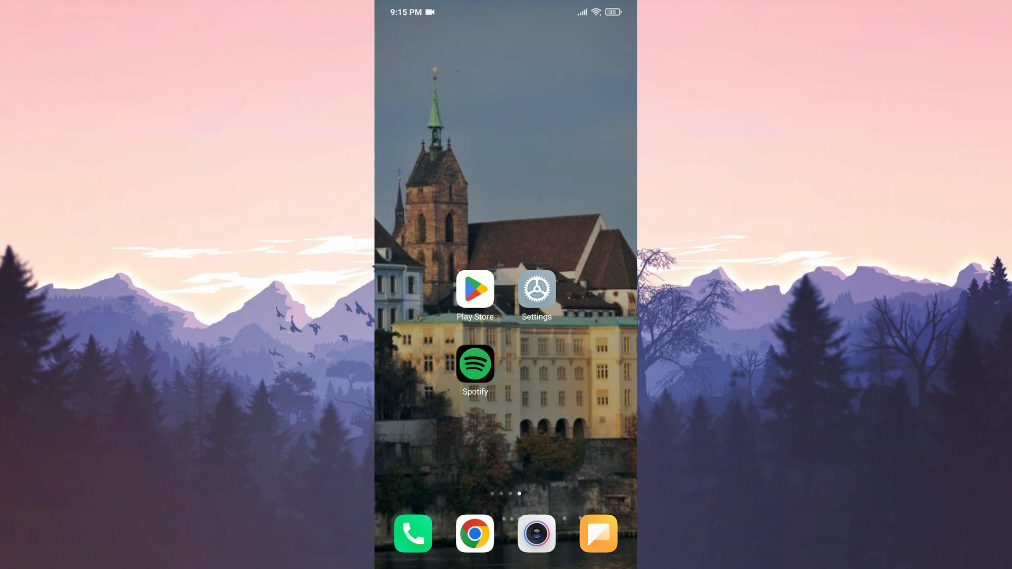
- Clear Spotify's cache in Android Settings' app storage, then go back home
{"action": "left_click", "coordinate": [536, 288]}
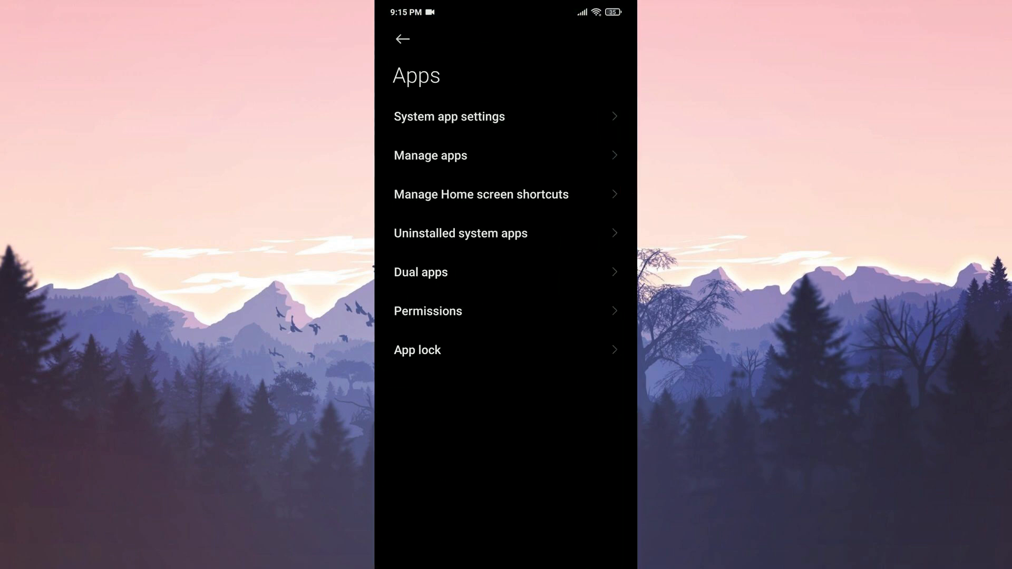
{"action": "left_click", "coordinate": [430, 155]}
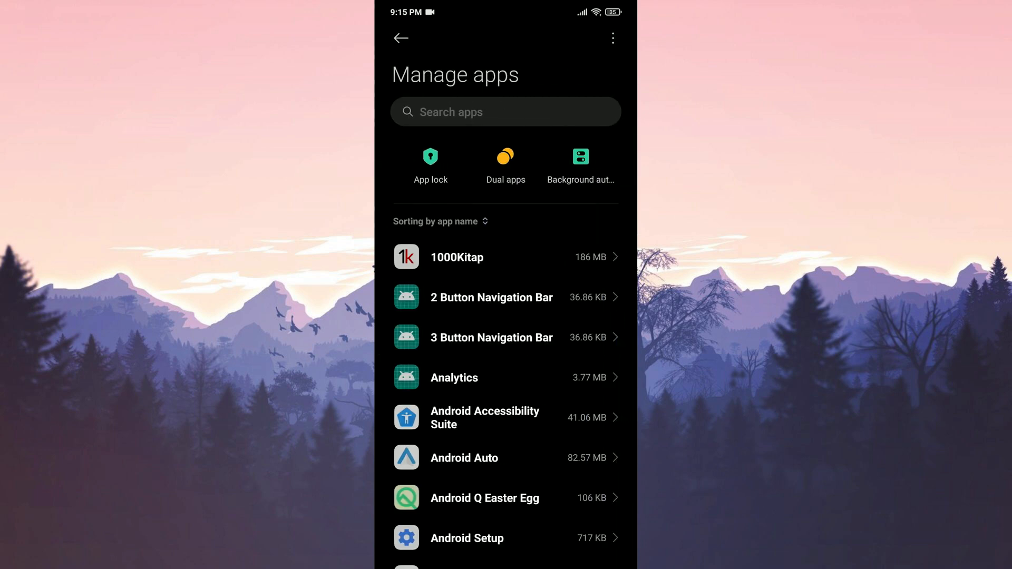
{"action": "type", "text": "spotify"}
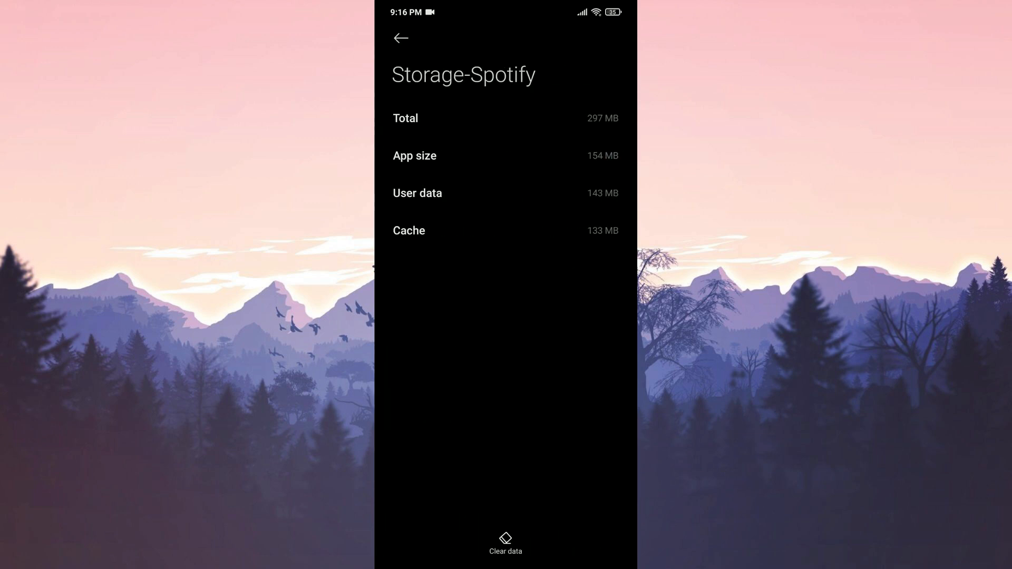
{"action": "left_click", "coordinate": [506, 541]}
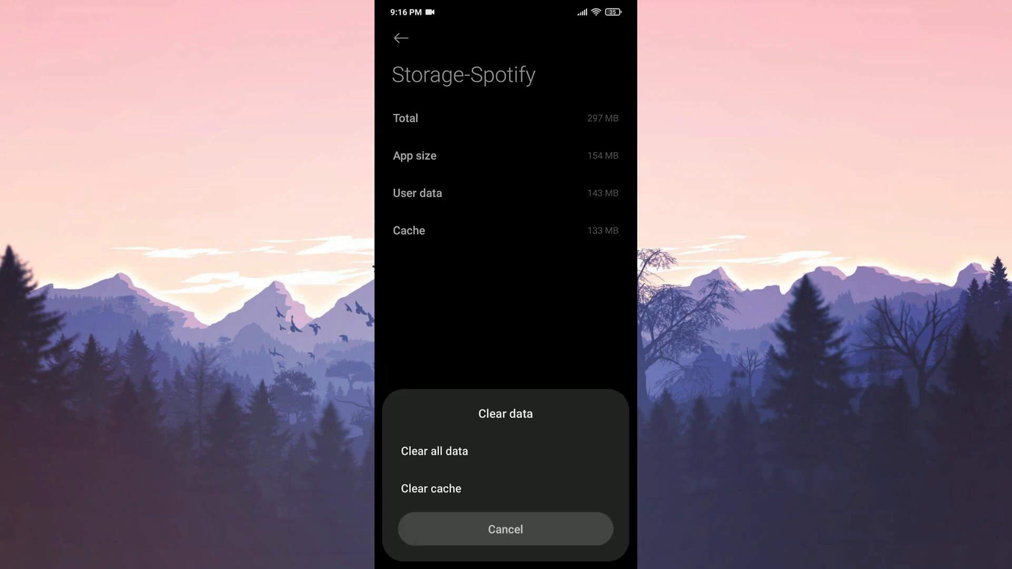
{"action": "left_click", "coordinate": [430, 489]}
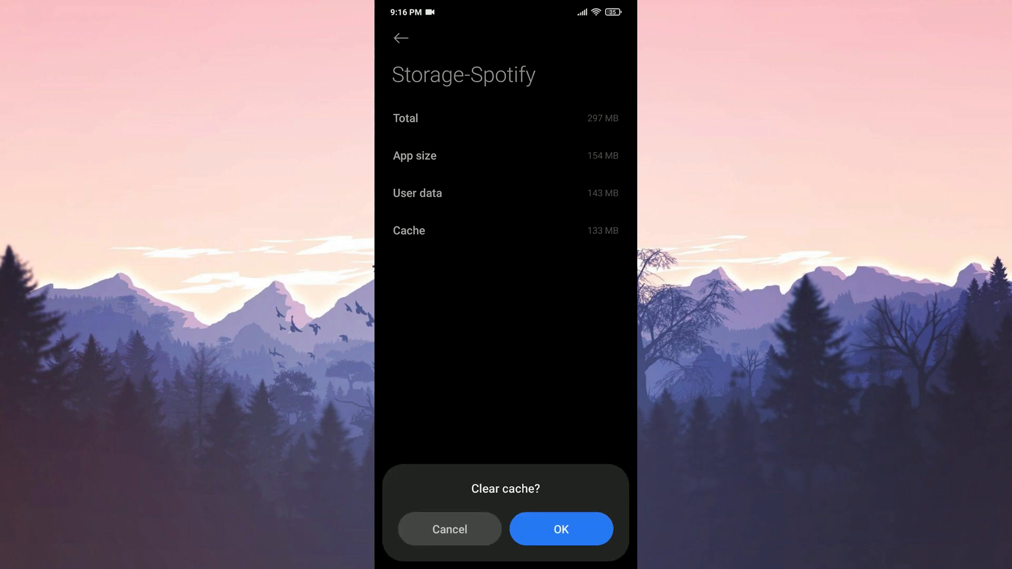
{"action": "left_click", "coordinate": [561, 528]}
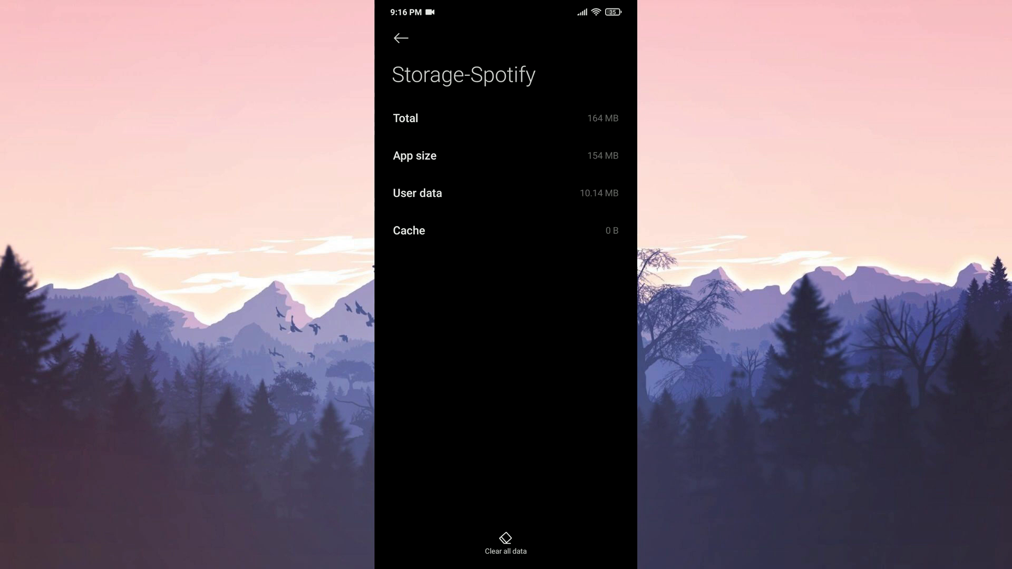
{"action": "left_click", "coordinate": [400, 38]}
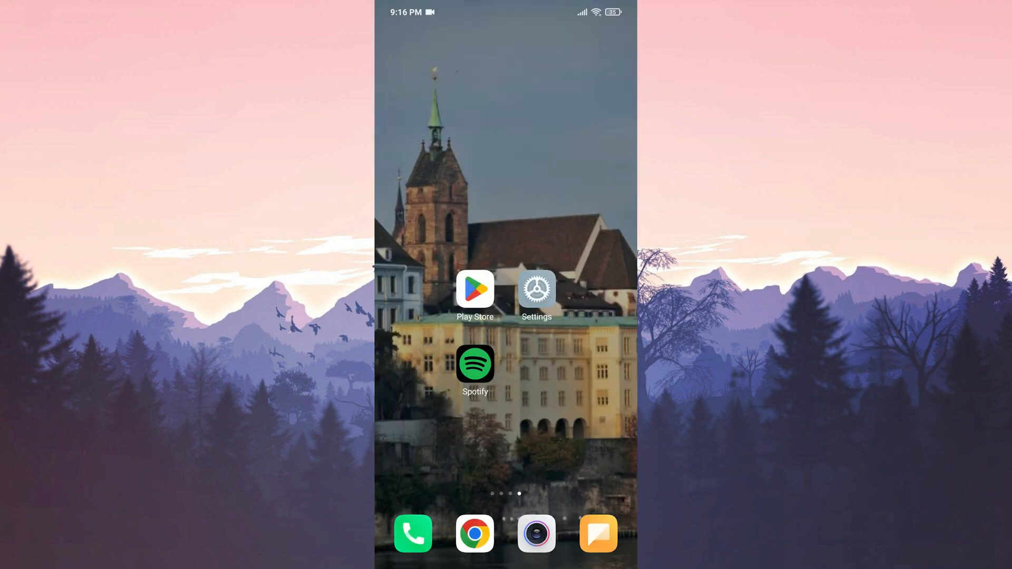
- Long-press the Spotify icon and confirm Uninstall to remove the app
{"action": "left_click", "coordinate": [474, 365]}
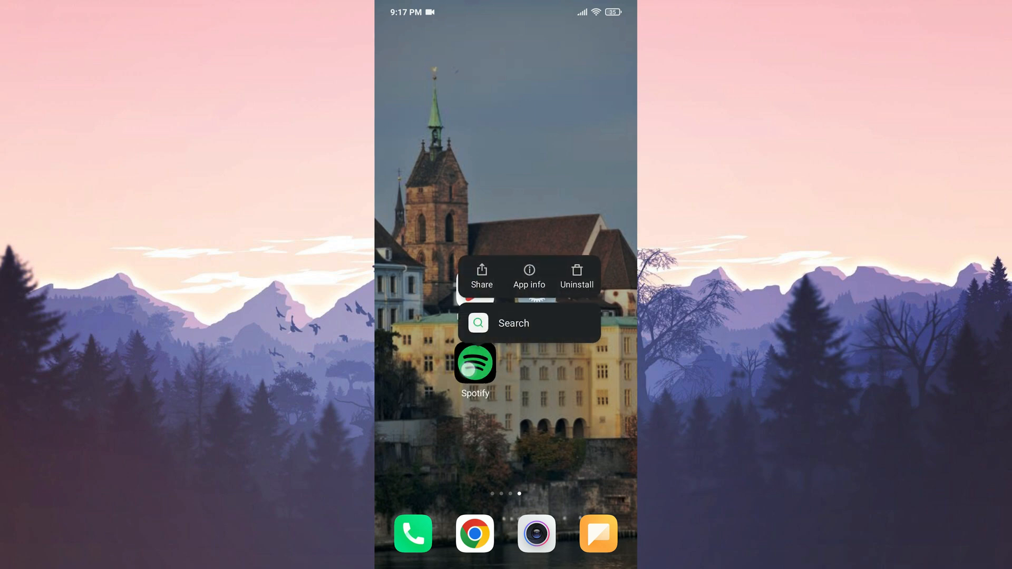
{"action": "left_click", "coordinate": [575, 274]}
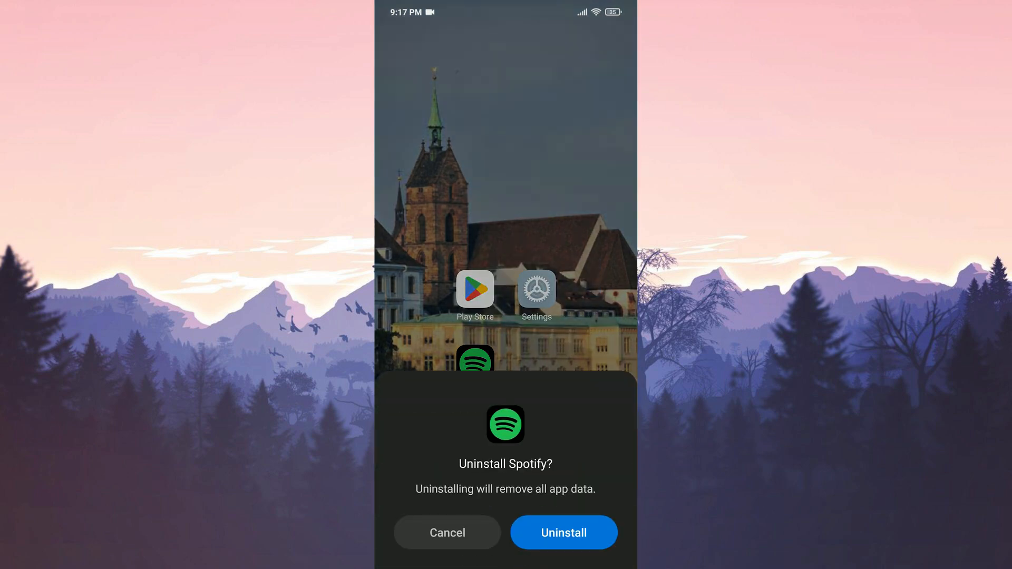
{"action": "left_click", "coordinate": [562, 532]}
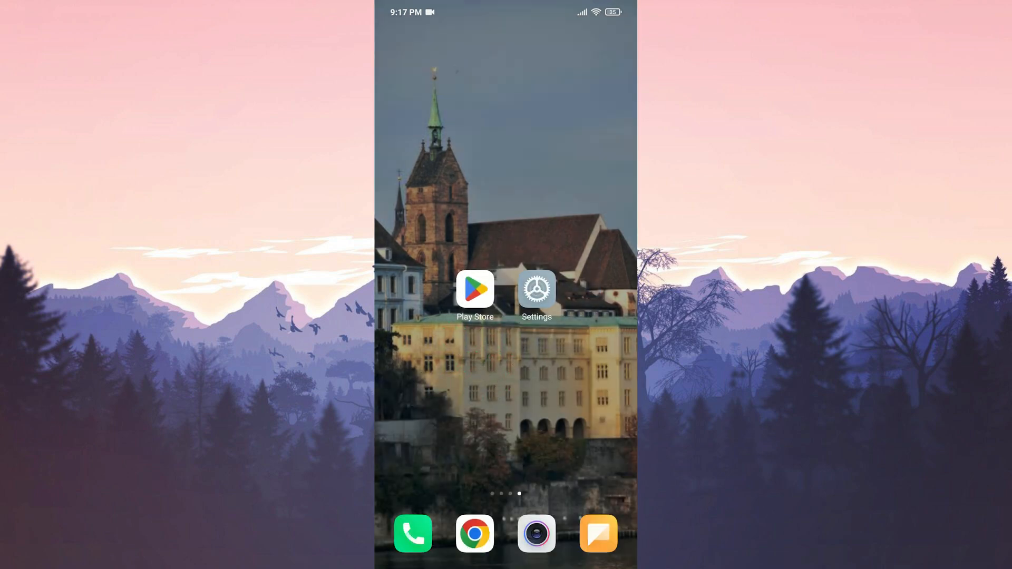
- Download the Spotify 8.9.14.543 APK from Uptodown's older versions, accepting the warning
{"action": "left_click", "coordinate": [474, 534]}
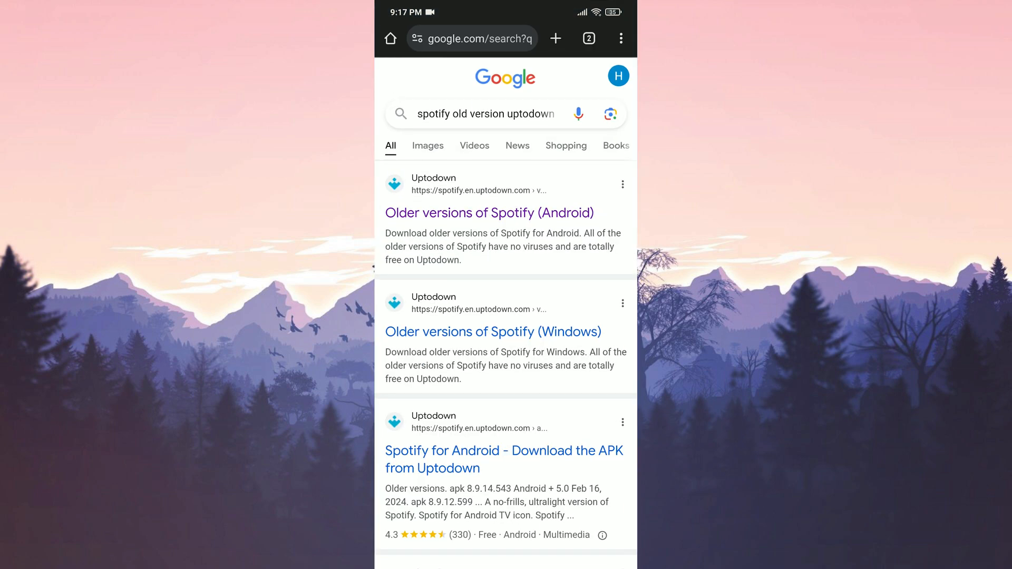
{"action": "left_click", "coordinate": [489, 212]}
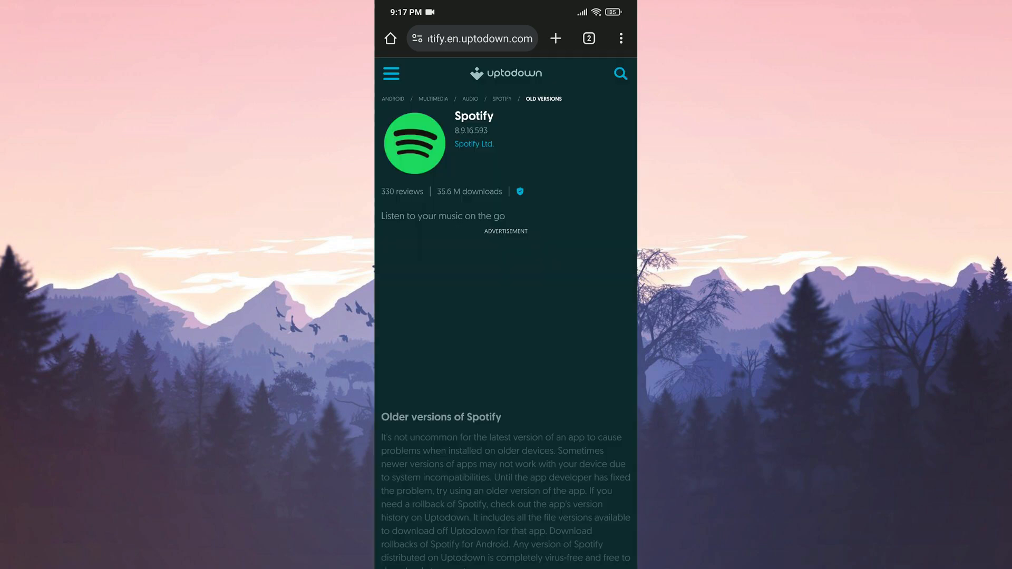
{"action": "scroll", "scroll_direction": "down", "scroll_amount": 3}
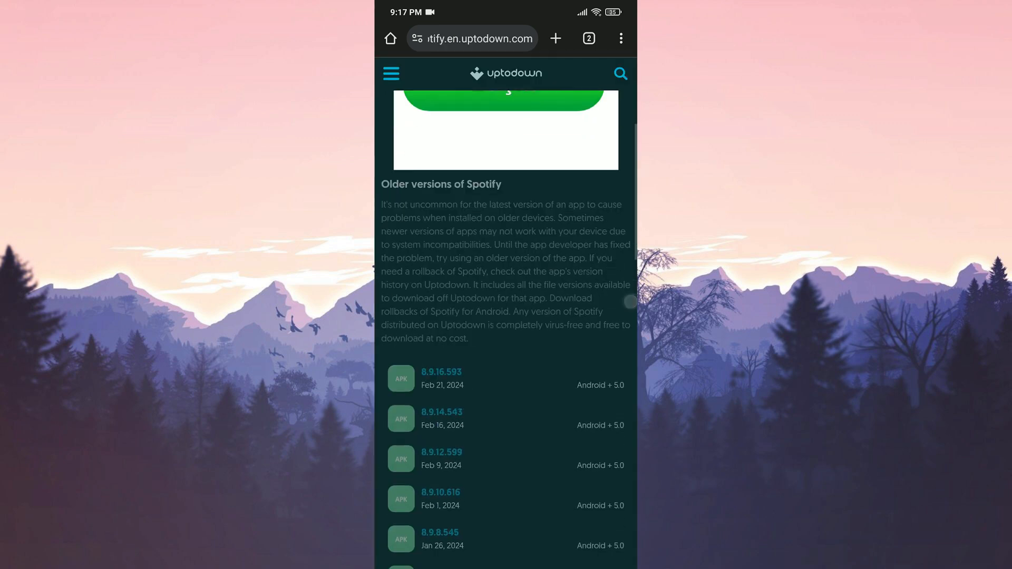
{"action": "scroll", "scroll_direction": "down", "scroll_amount": 3}
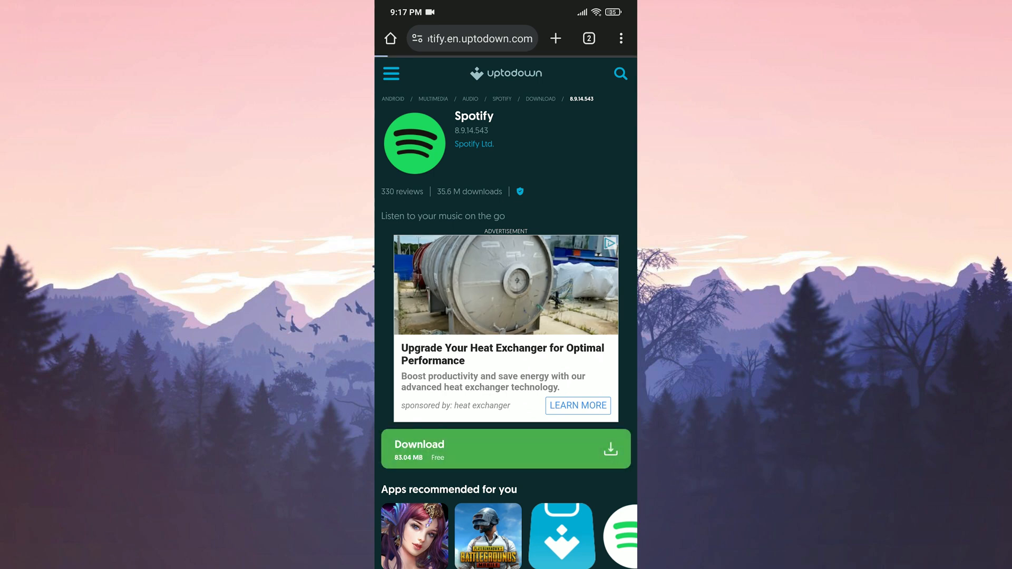
{"action": "left_click", "coordinate": [506, 448]}
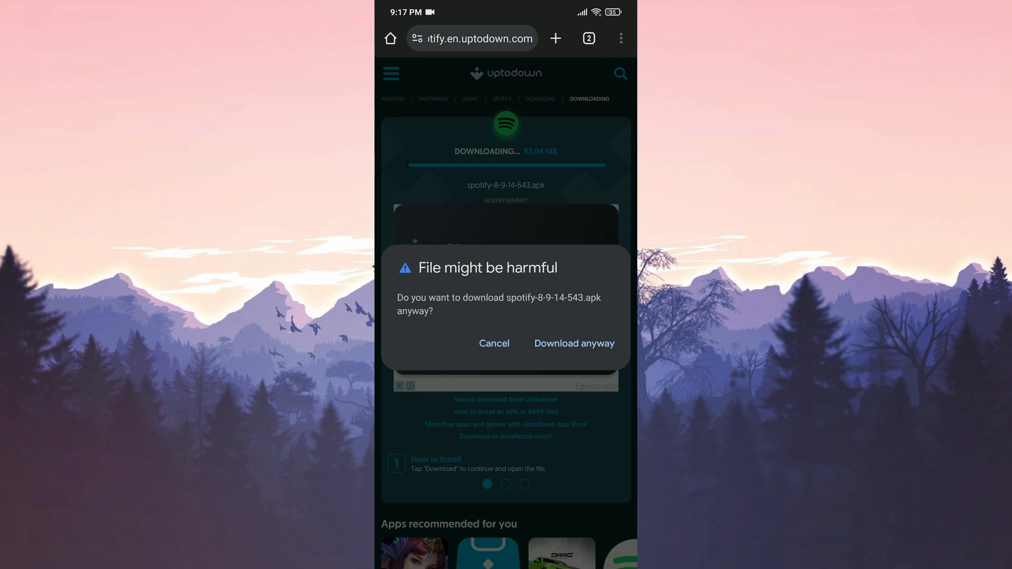
{"action": "left_click", "coordinate": [573, 342]}
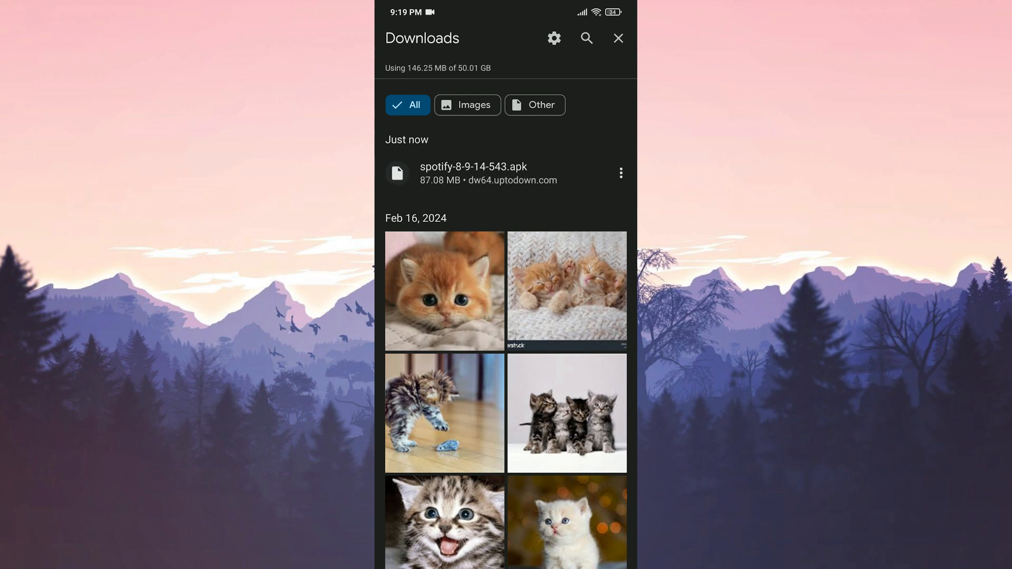
- Install spotify-8-9-14-543.apk from Chrome's Downloads list
{"action": "left_click", "coordinate": [474, 173]}
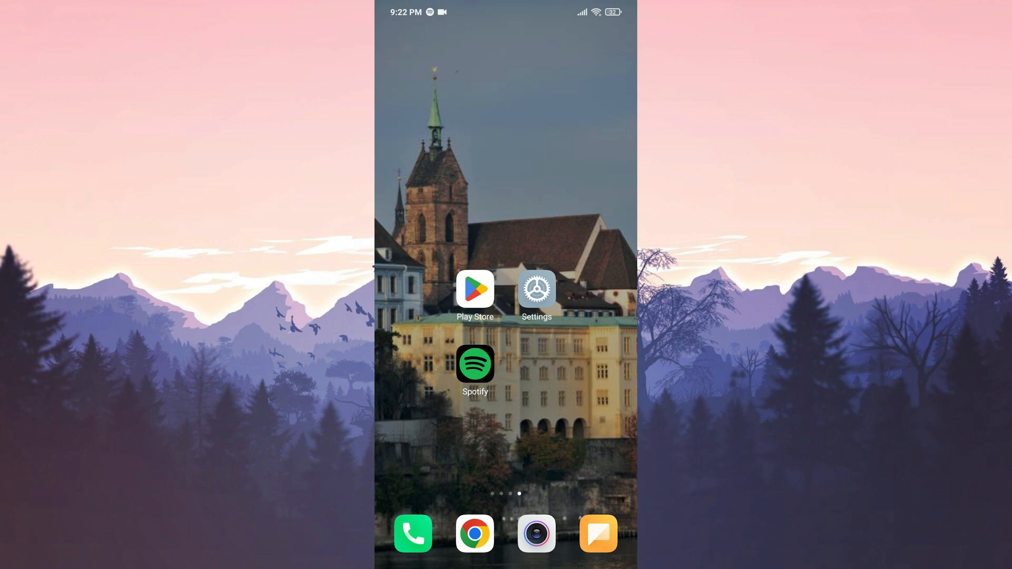
- Launch the reinstalled Spotify and disable the green shuffle button during playback
{"action": "left_click", "coordinate": [474, 364]}
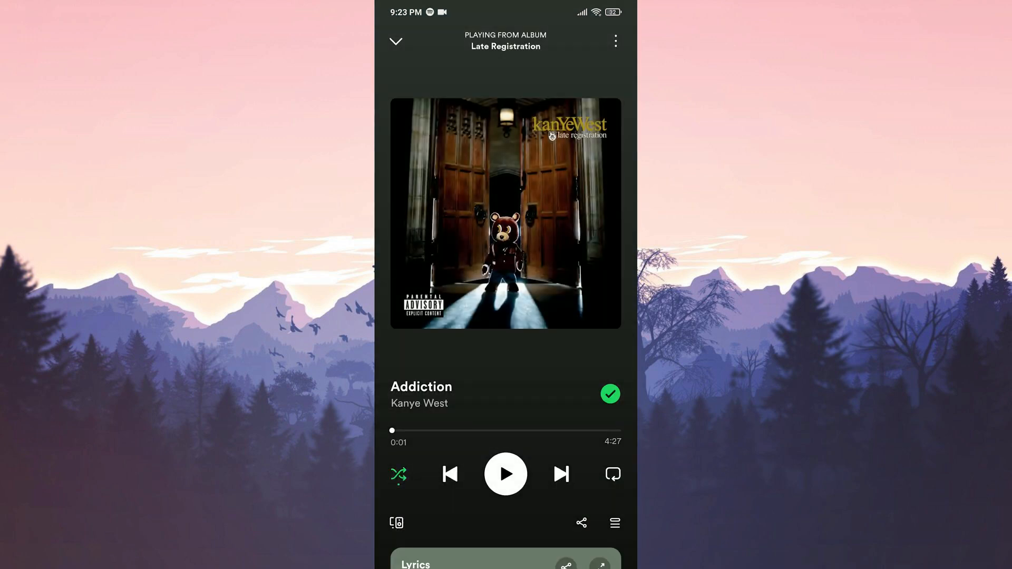
{"action": "left_click", "coordinate": [397, 474]}
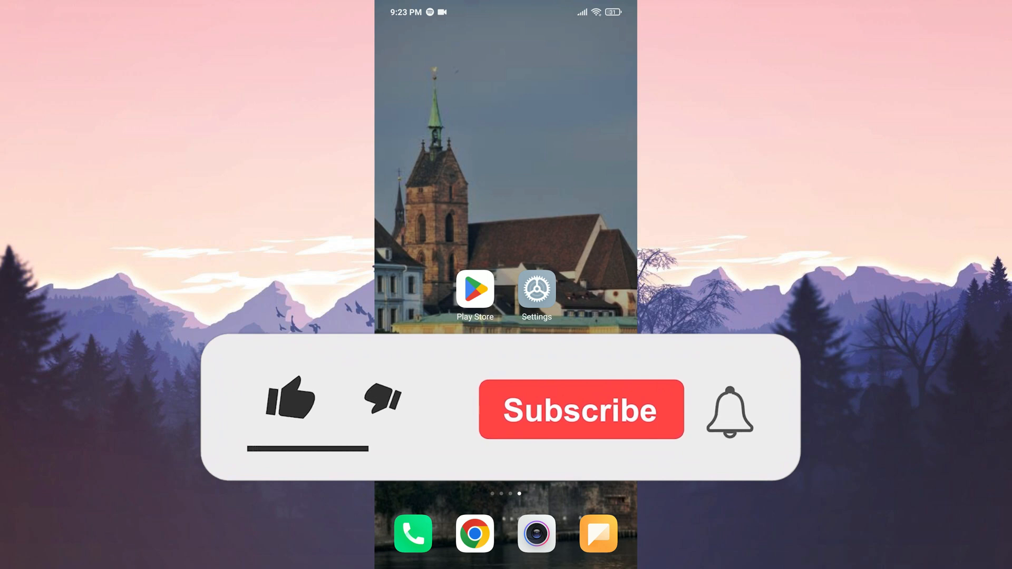
{"action": "left_click", "coordinate": [289, 398]}
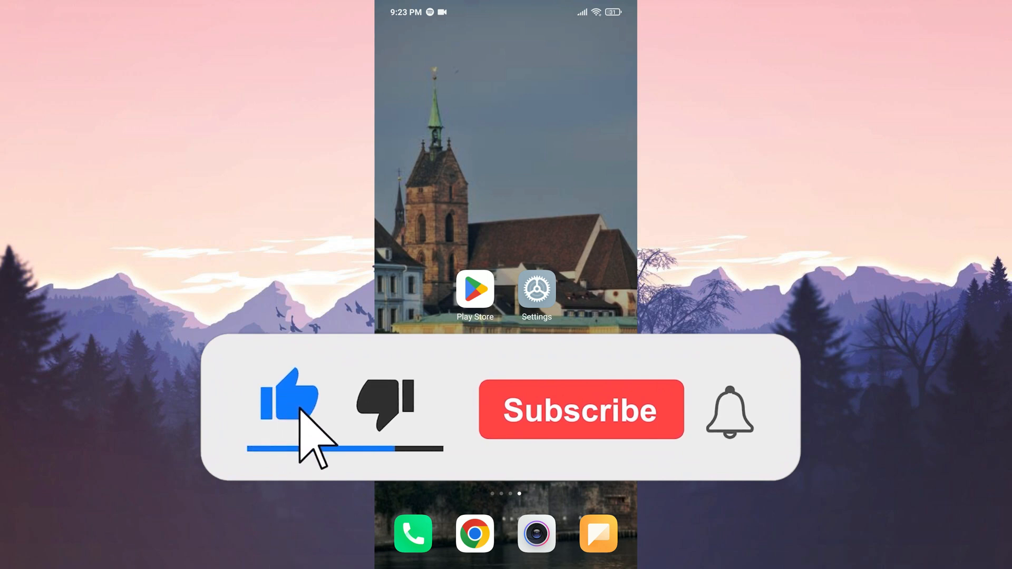
{"action": "left_click", "coordinate": [579, 409]}
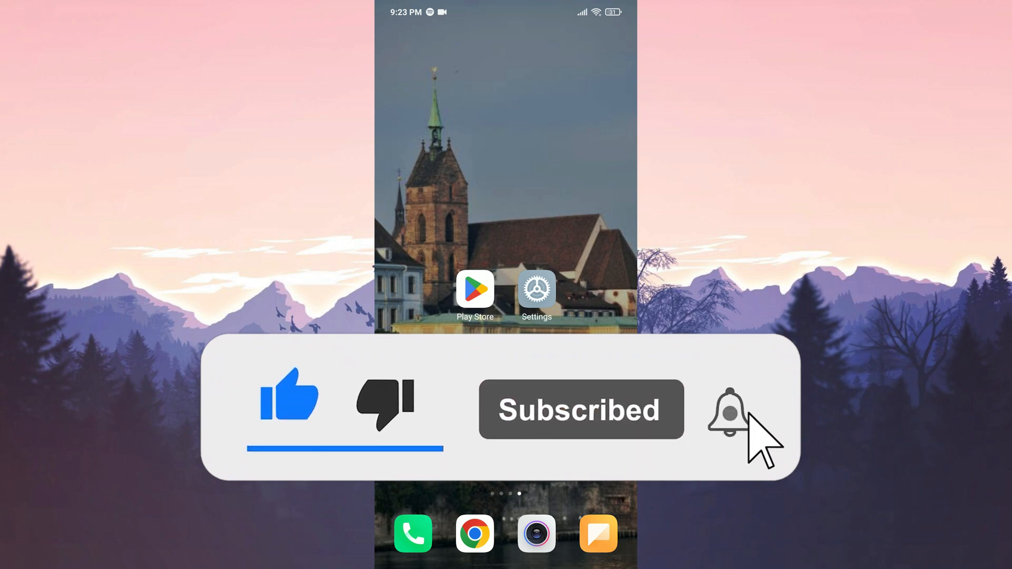